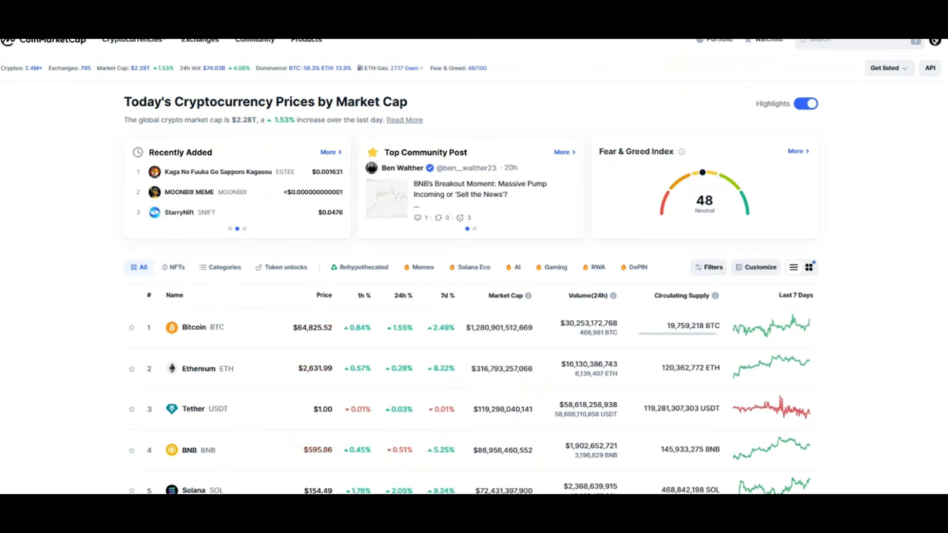
Step: Scroll the Mark Cuban SEC chair article down to its Key Points section
scroll("down", 3)
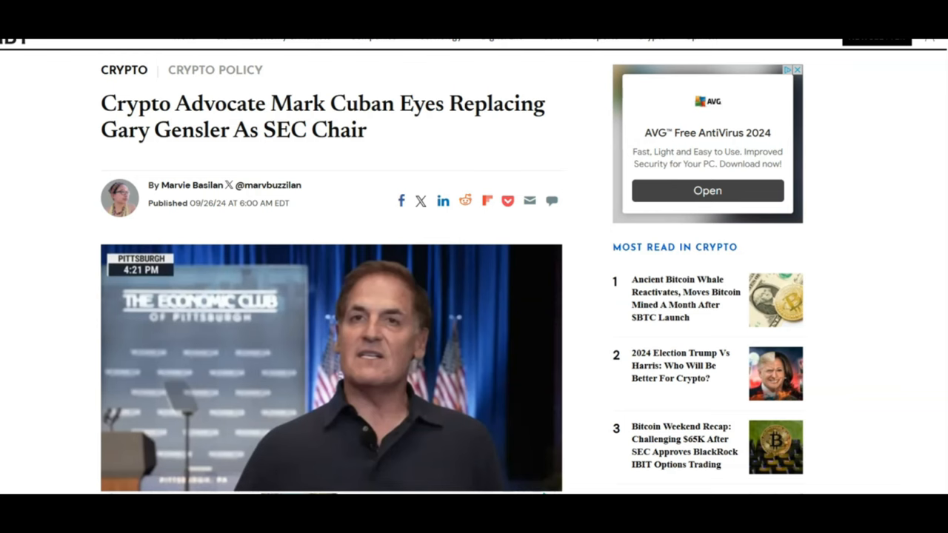
scroll("down", 3)
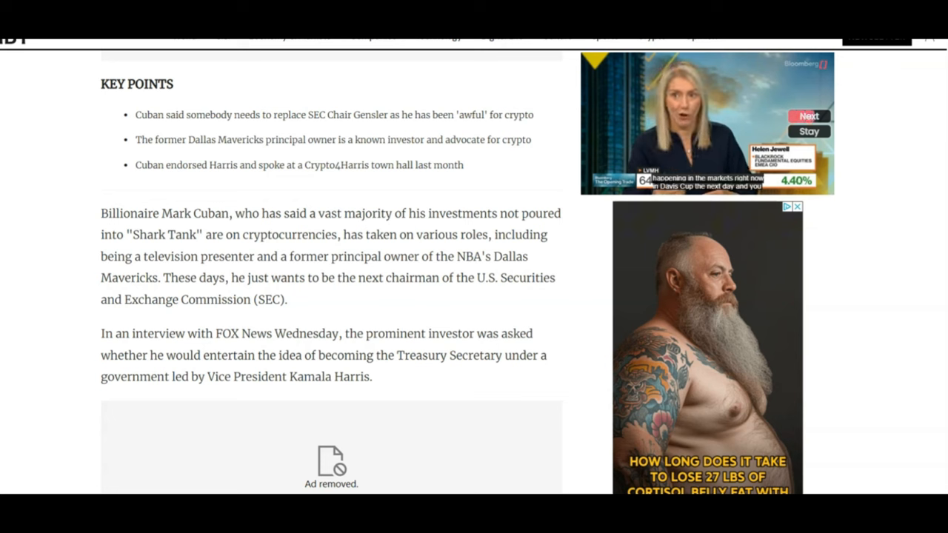
Step: Close the side advertisement next to the Cuban article's key points
left_click(808, 116)
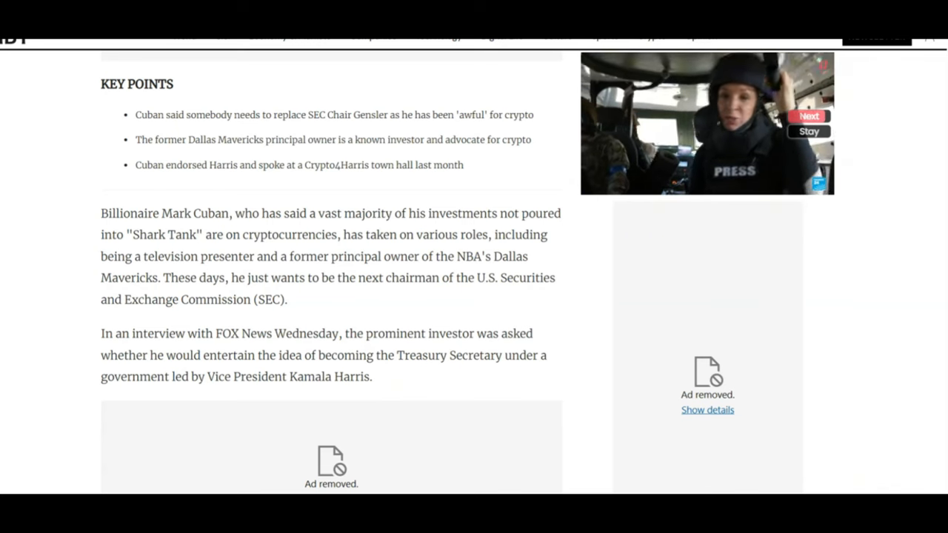
left_click(808, 116)
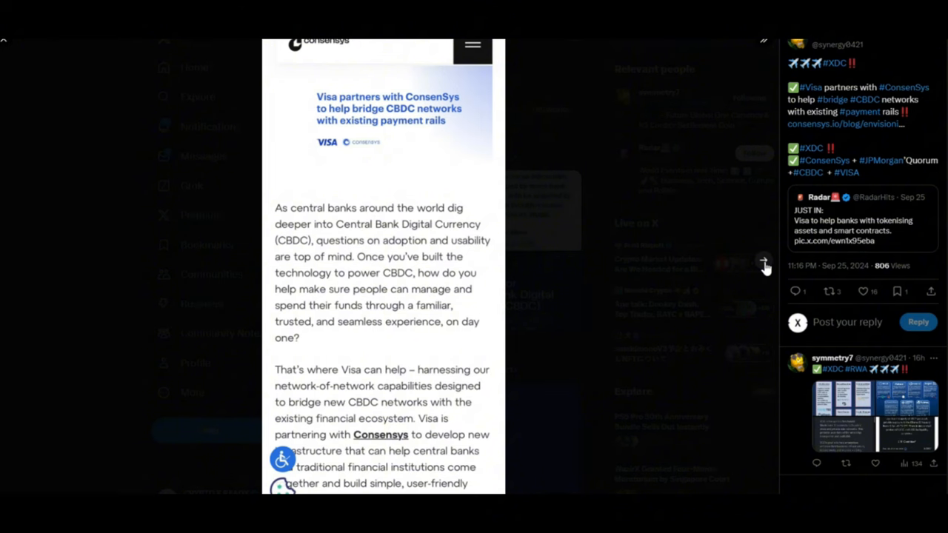
Step: Show the CoinDesk image on ConsenSys acquiring JPMorgan's Quorum, then scroll the feed
left_click(763, 260)
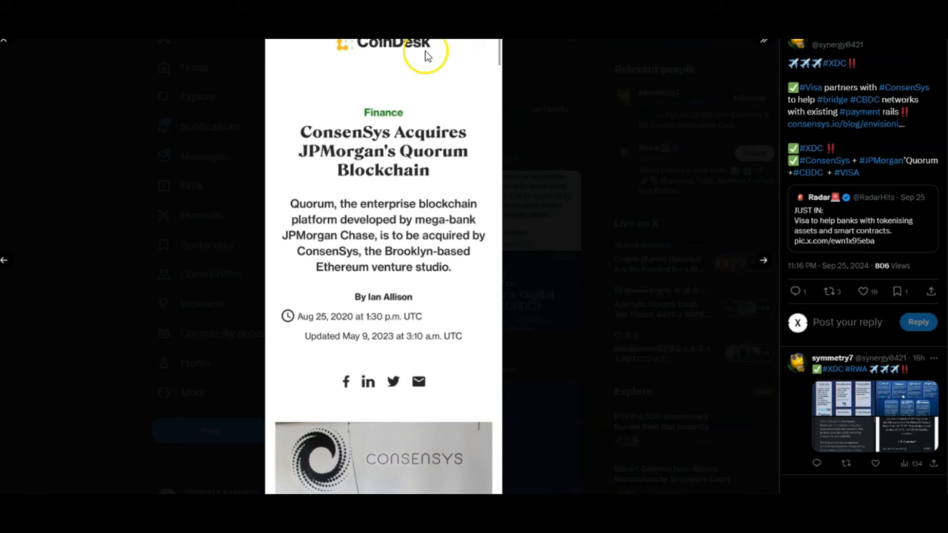
scroll("down", 3)
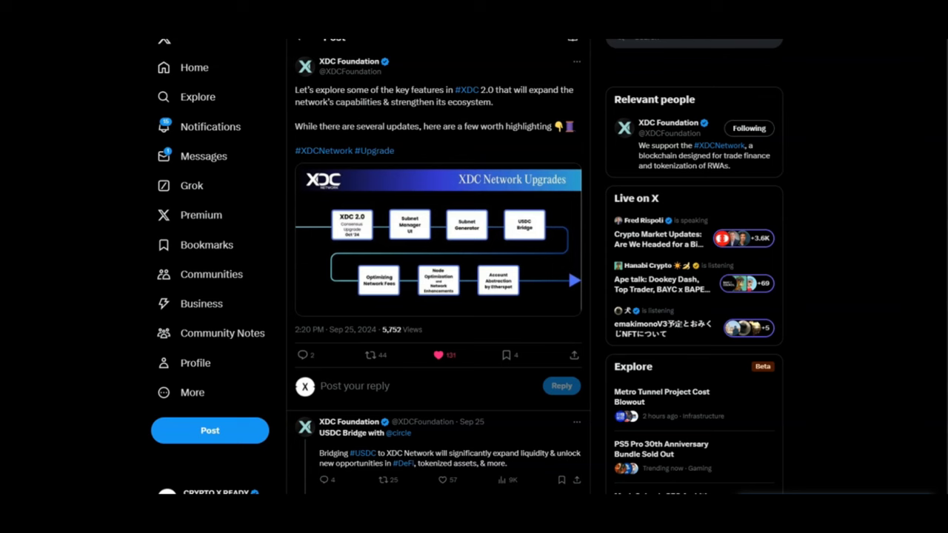
Step: Scroll through the XDC Foundation post's XDC 2.0 upgrade thread replies
scroll("down", 3)
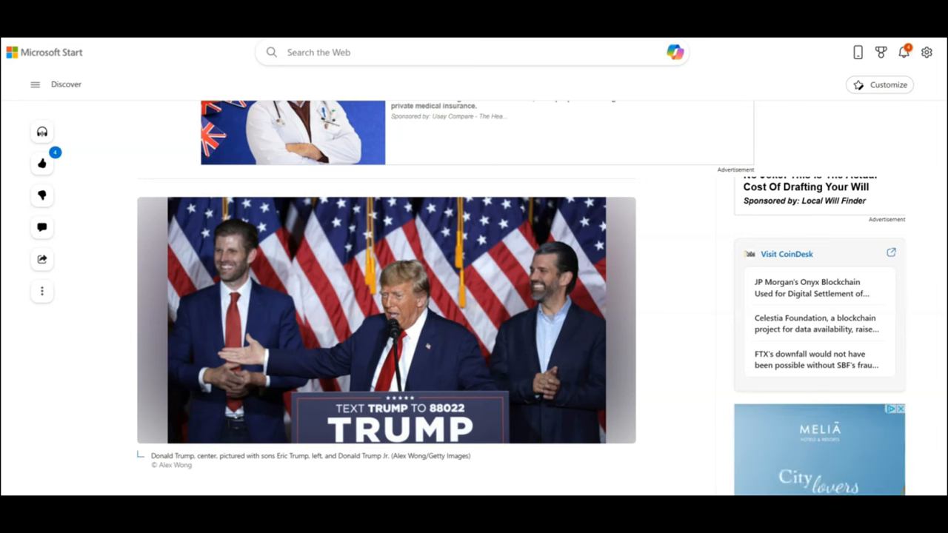
Step: Open the Microsoft Start article showing Trump with Eric and Donald Jr
left_click(786, 253)
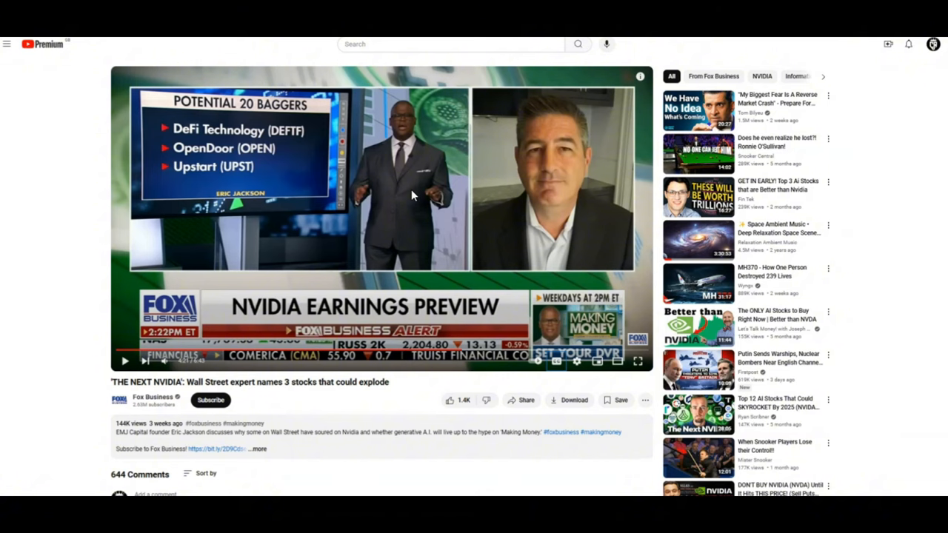
Step: Open the StockInvest.us 'How to Buy DeFi Technologies Inc. (DEFTF) Stock?' page
left_click(637, 361)
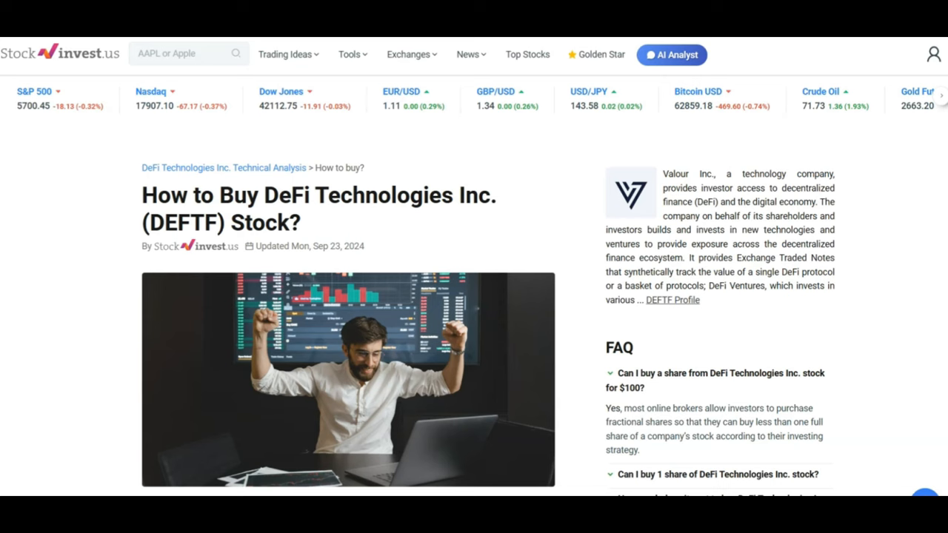
Step: Scroll to '1. Open A Brokerage Account' and follow 'Open eToro Broker Account'
scroll("down", 3)
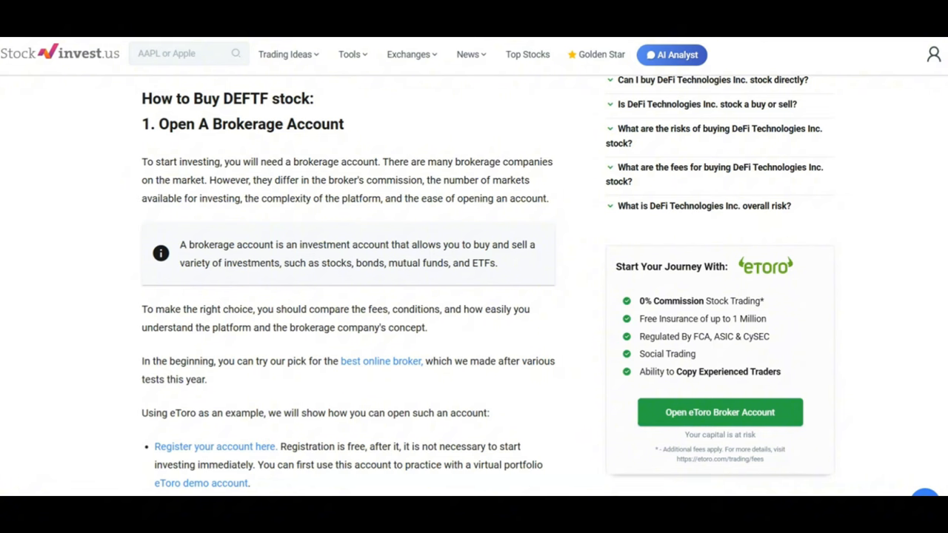
left_click(719, 412)
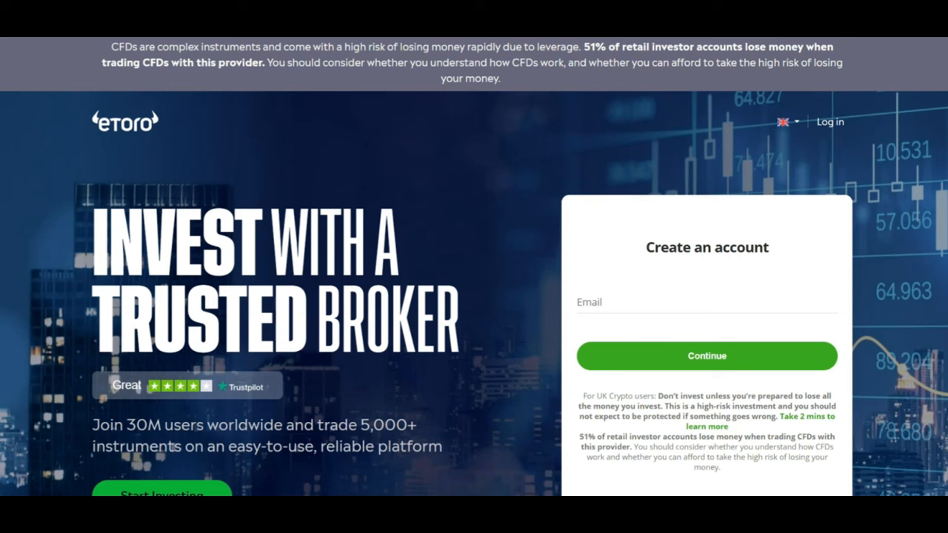